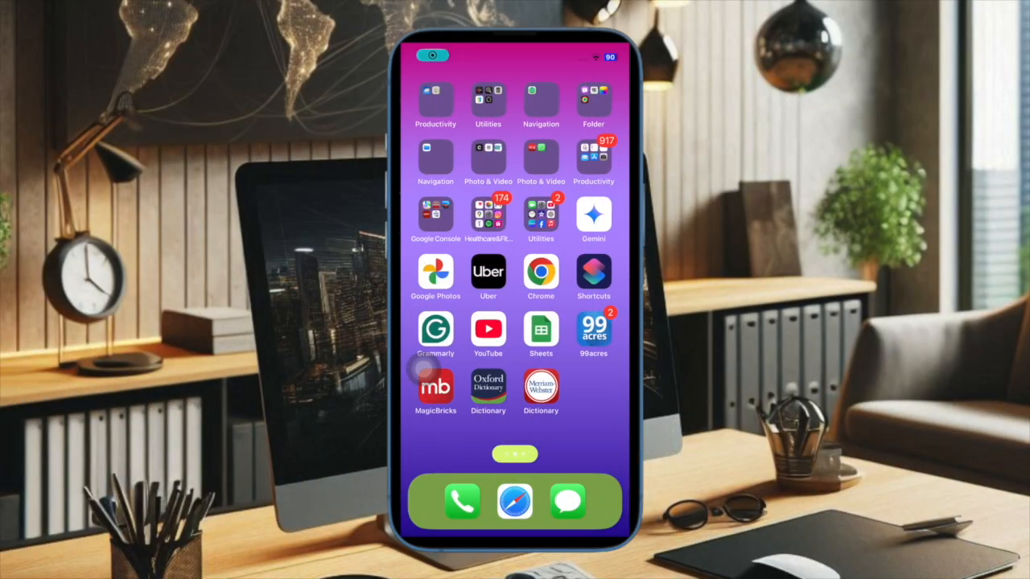
- Swipe past the last home screen page so the App Library appears with its app categories
click(488, 215)
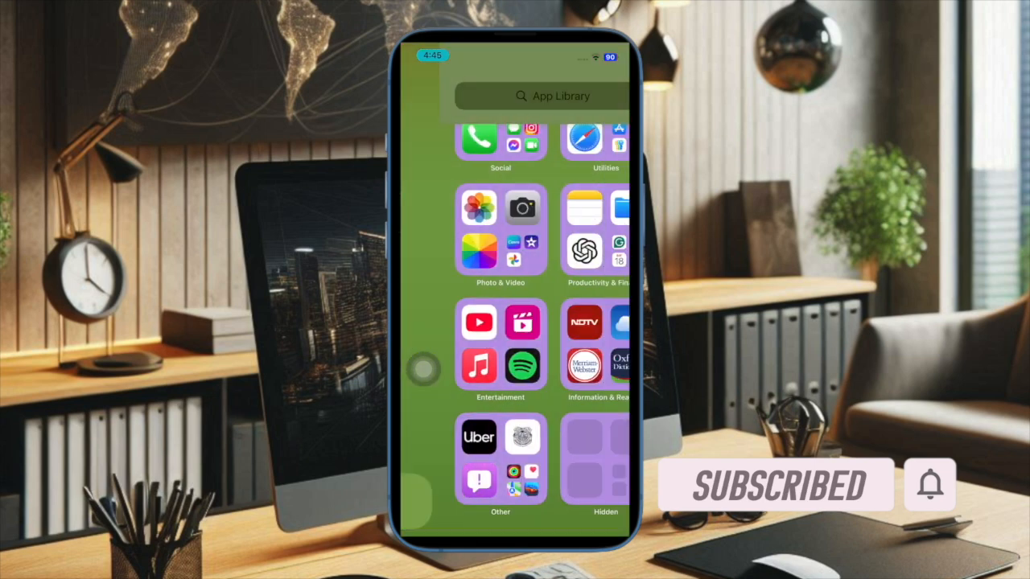
click(582, 251)
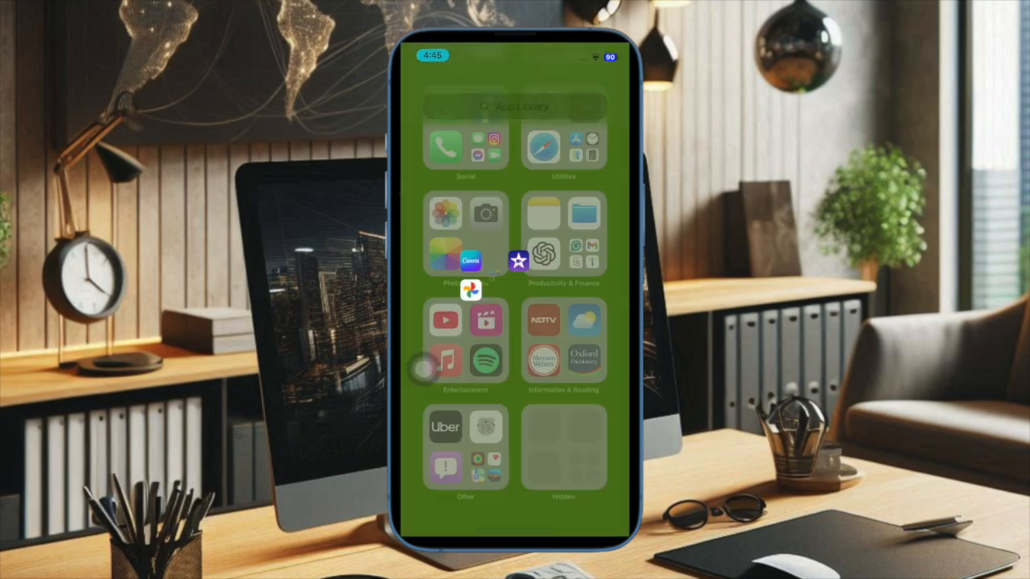
scroll(down, 3)
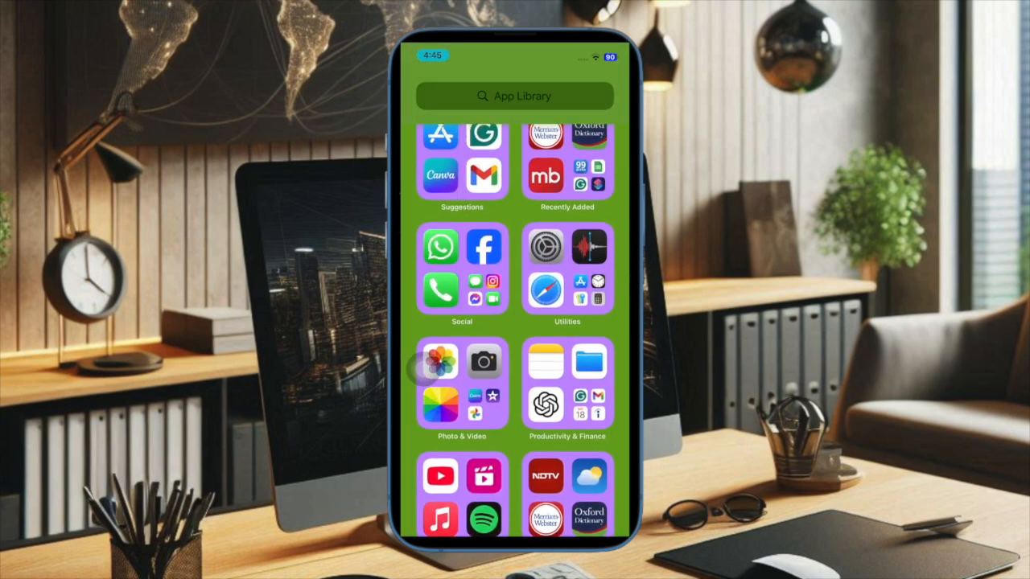
click(566, 270)
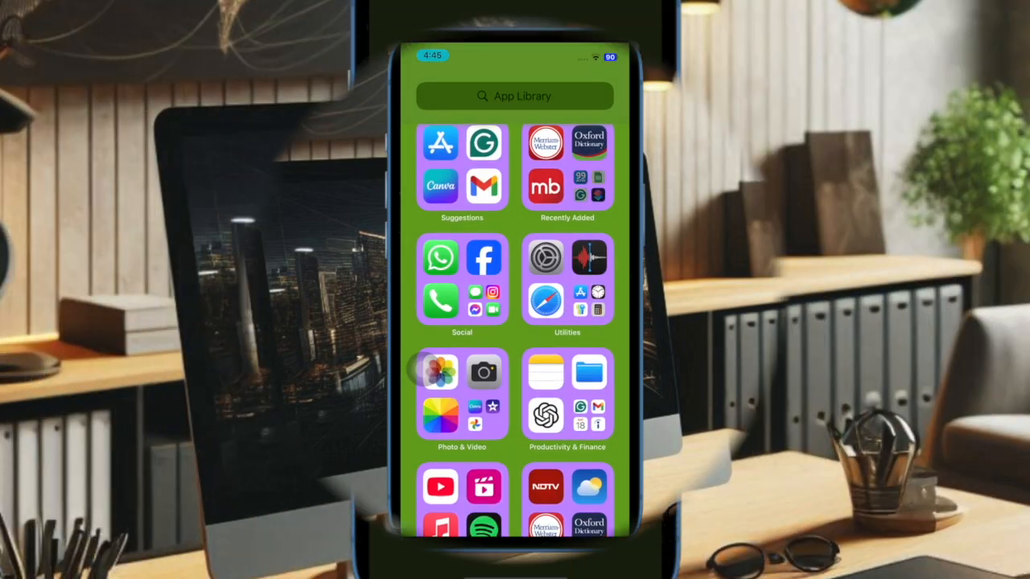
- Launch Settings from the Utilities group and go to its Accessibility page
click(566, 289)
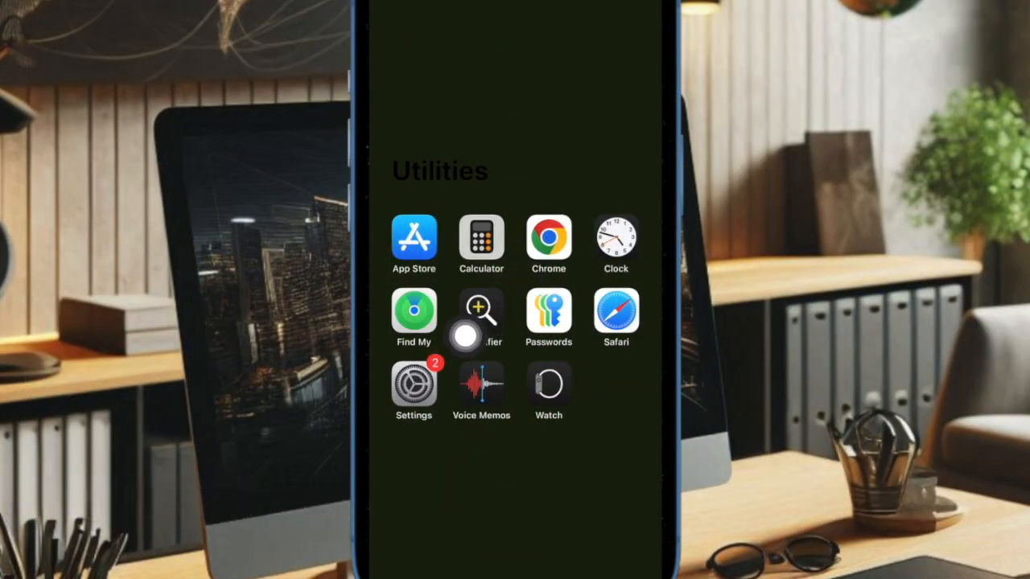
click(413, 386)
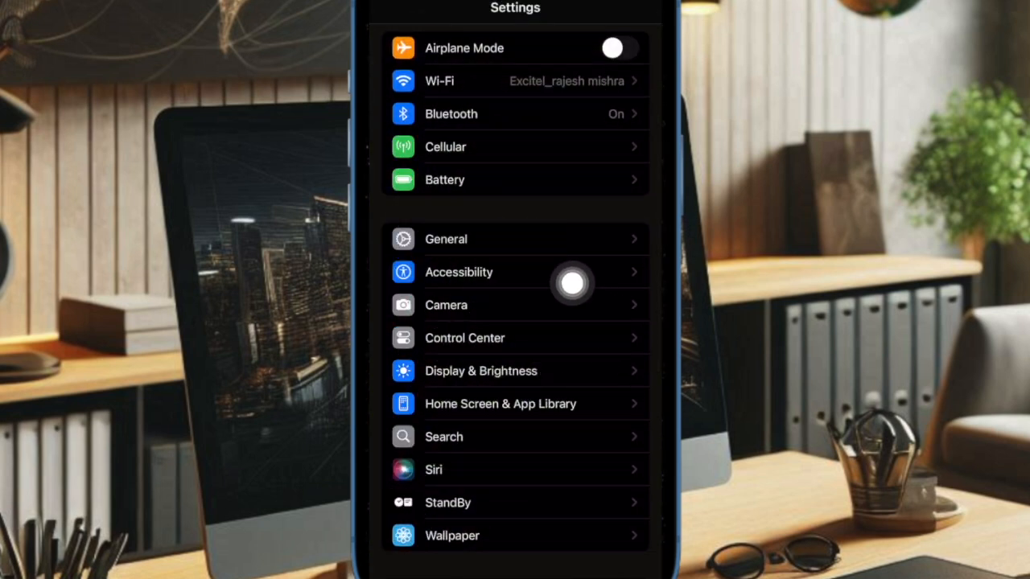
mouse_move(544, 269)
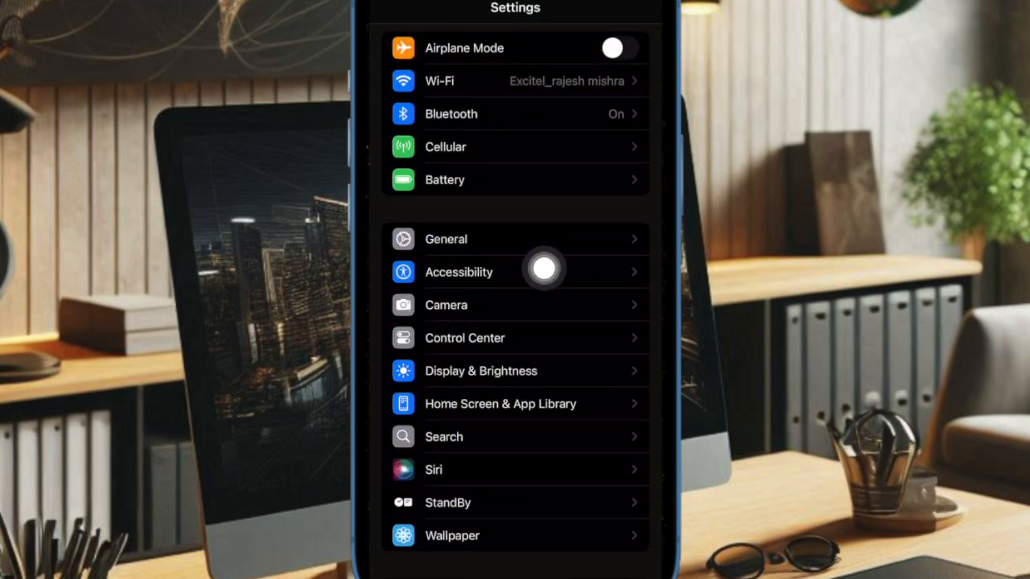
click(459, 272)
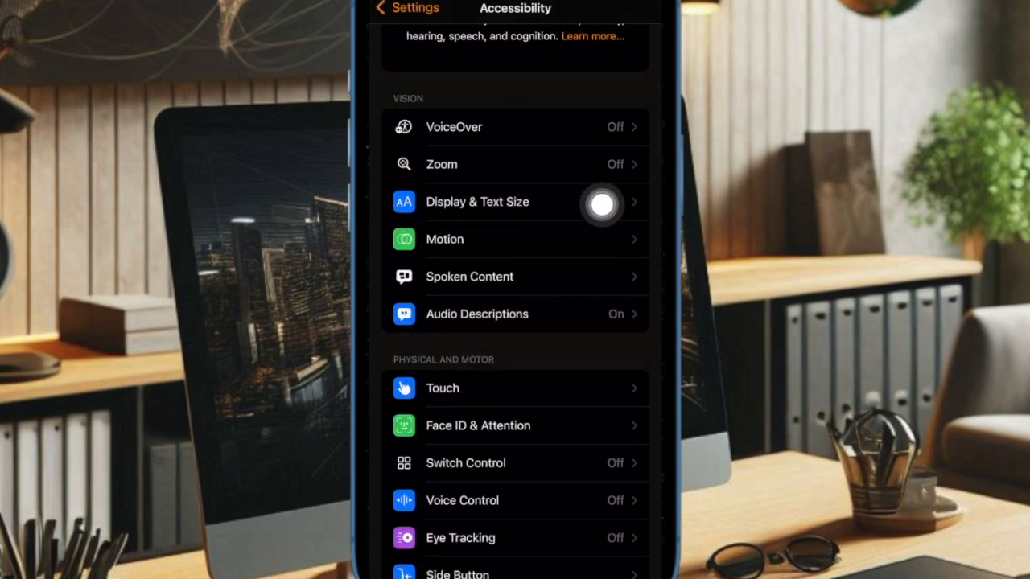
mouse_move(633, 199)
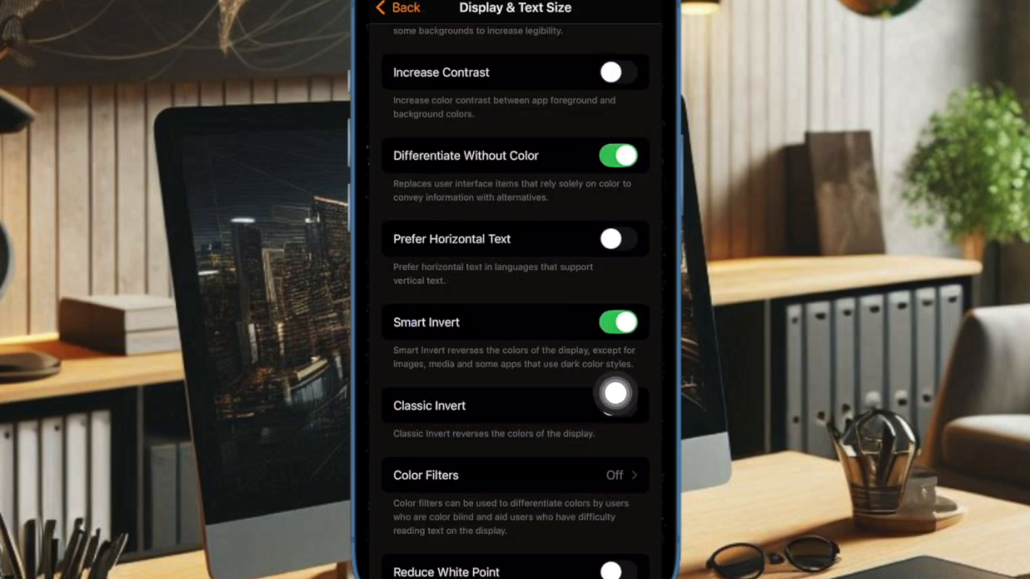
- Switch Smart Invert off, briefly back on to compare, then off so colours return to normal
click(618, 322)
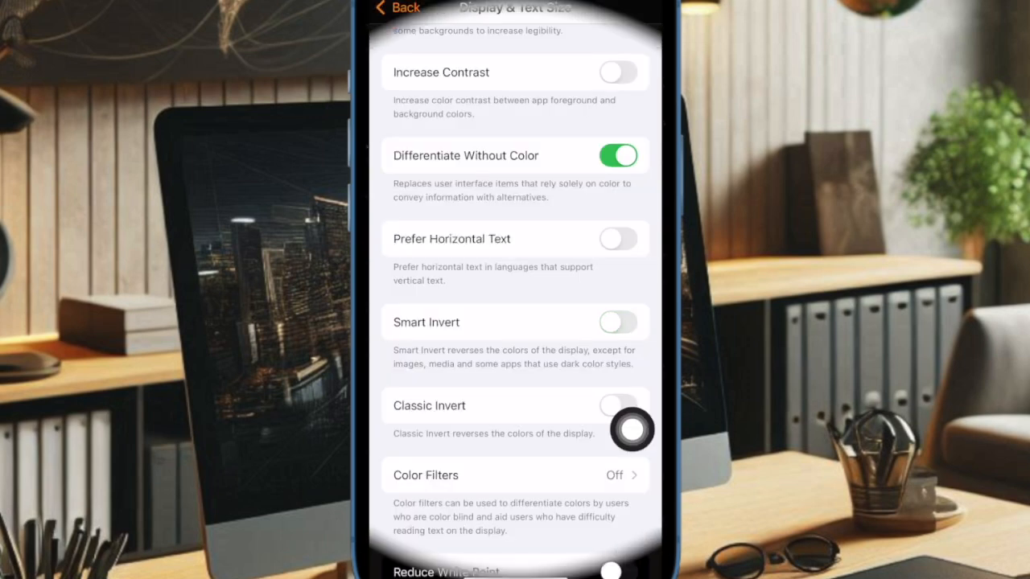
click(618, 322)
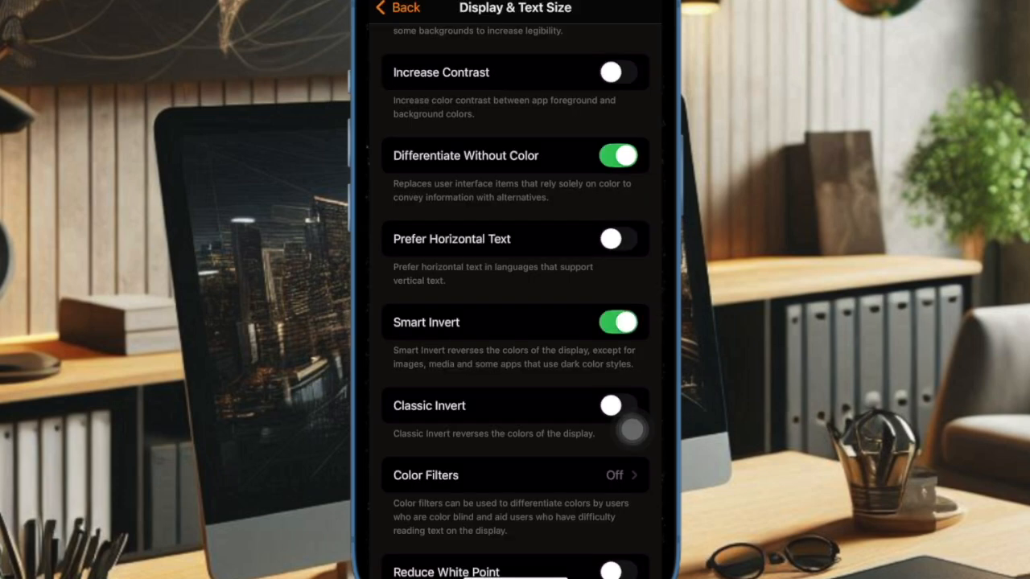
click(617, 322)
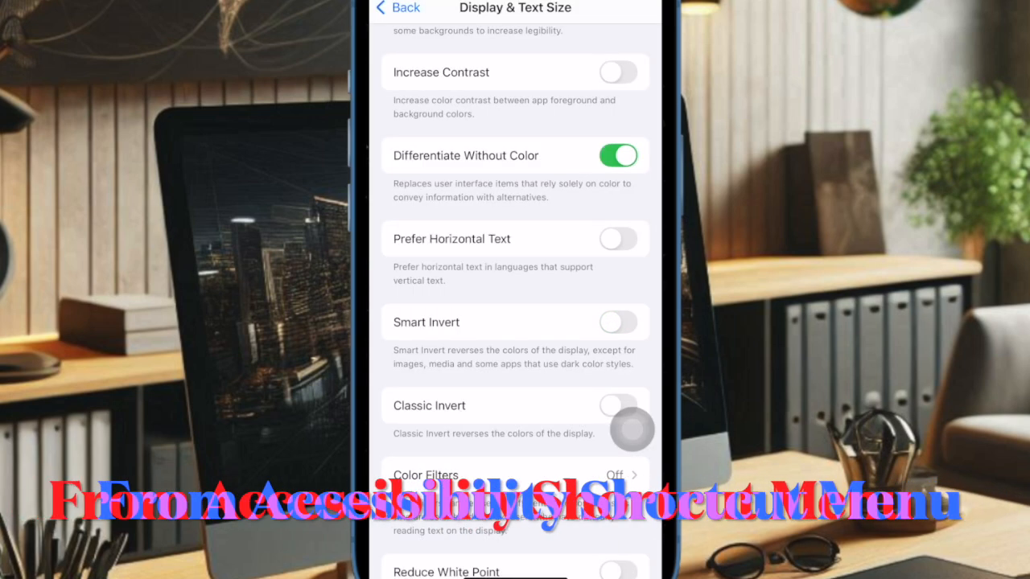
- Return to the home screen and summon the Accessibility Shortcut menu with the side button
click(618, 322)
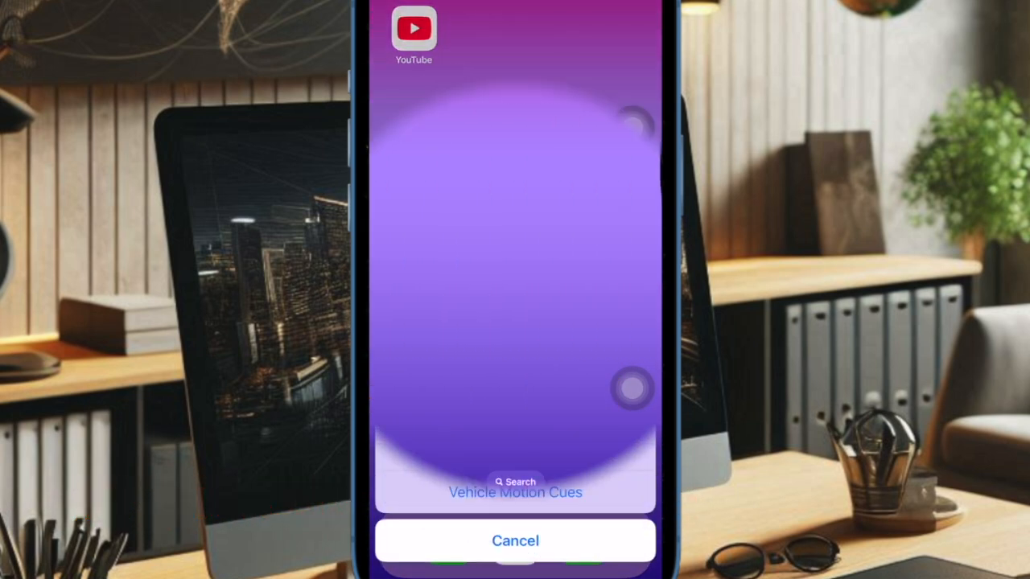
click(515, 541)
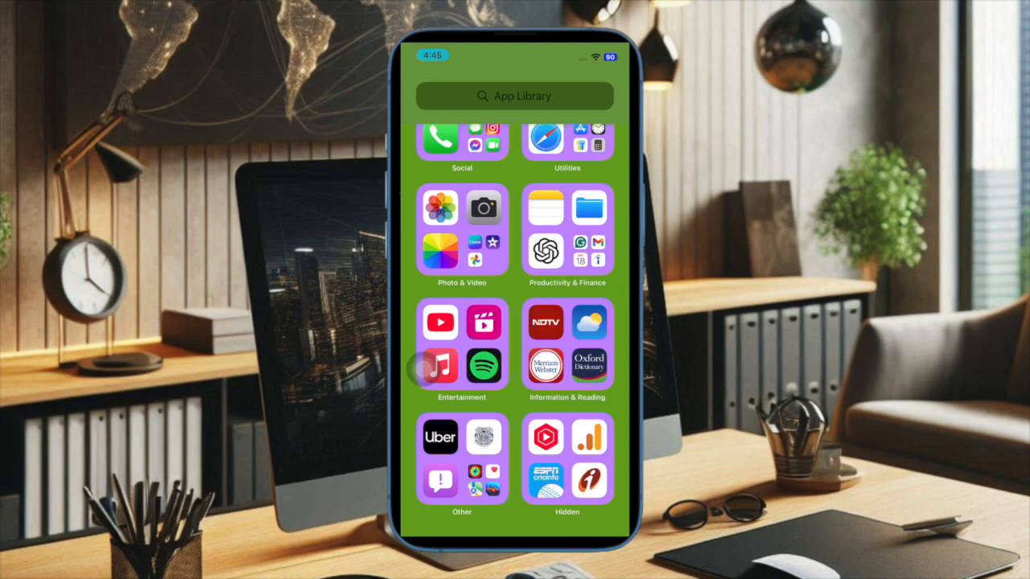
- Expand the Productivity & Finance app group in the App Library
click(567, 254)
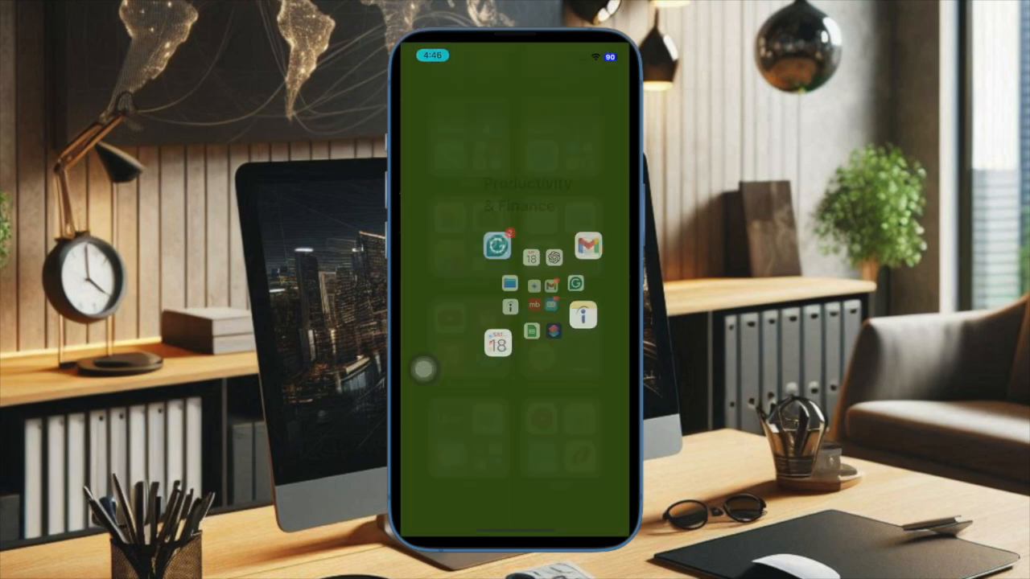